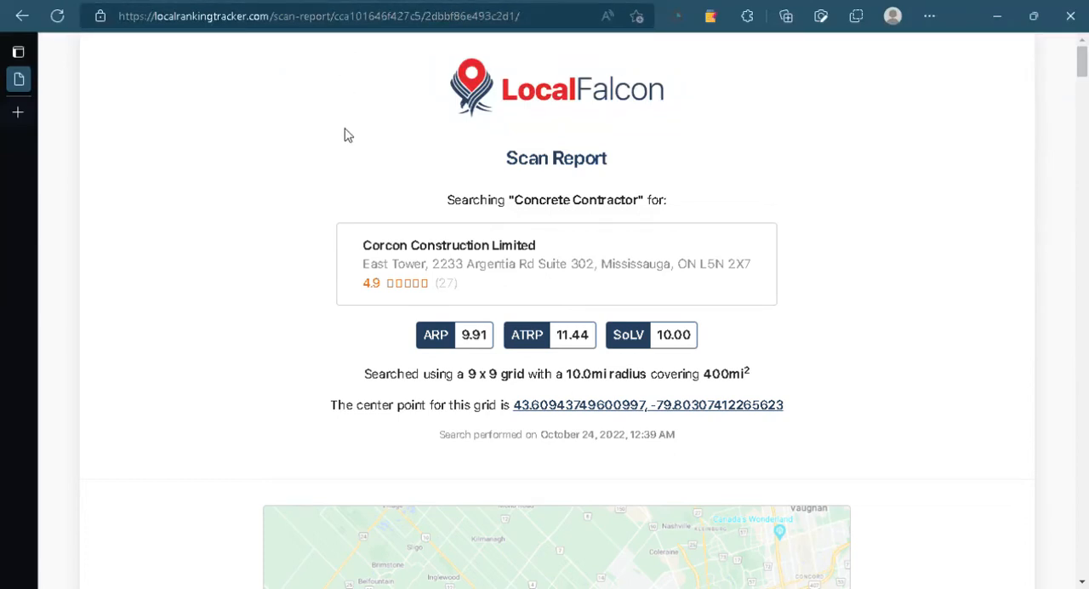
pyautogui.moveTo(304, 237)
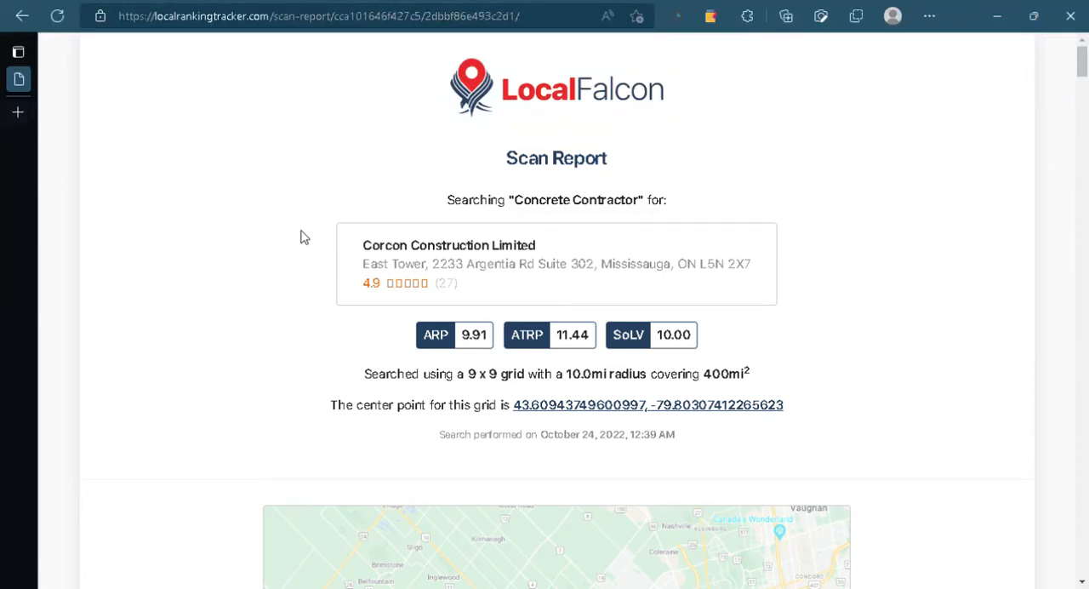
pyautogui.moveTo(827, 456)
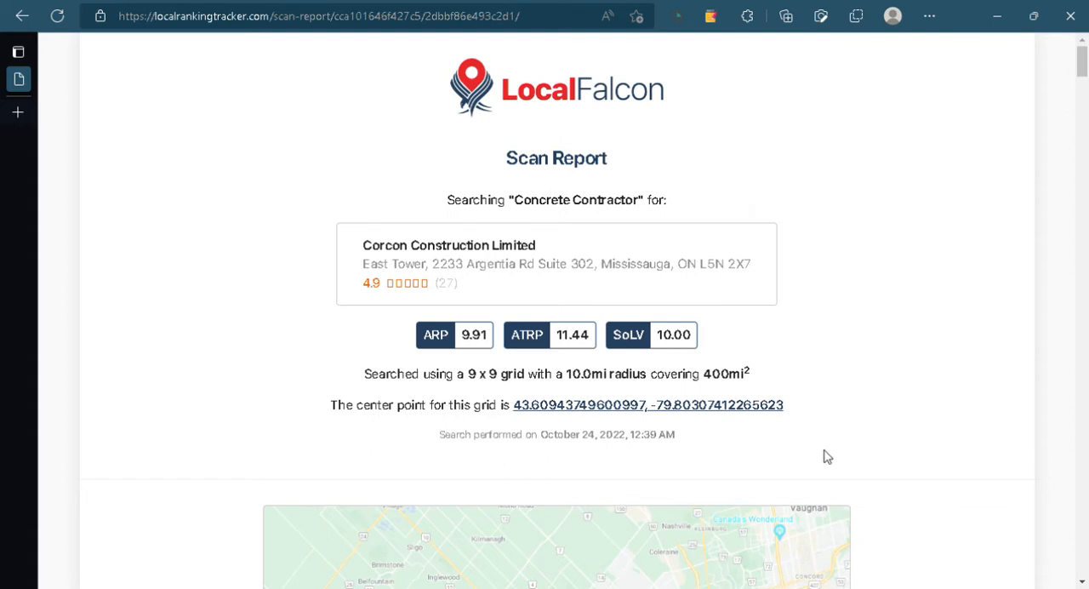
pyautogui.moveTo(915, 248)
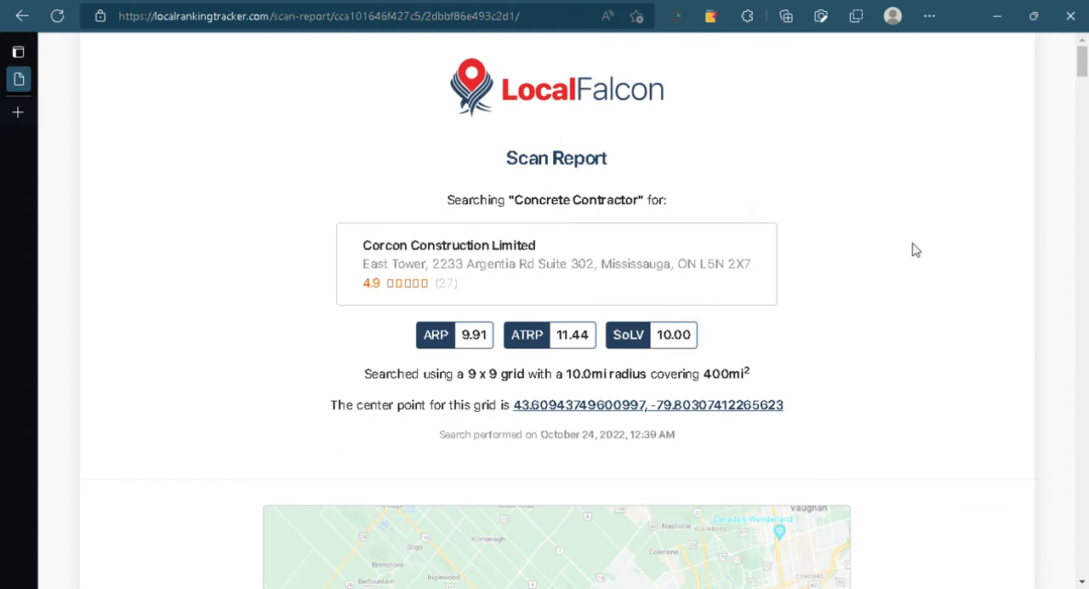
pyautogui.moveTo(909, 289)
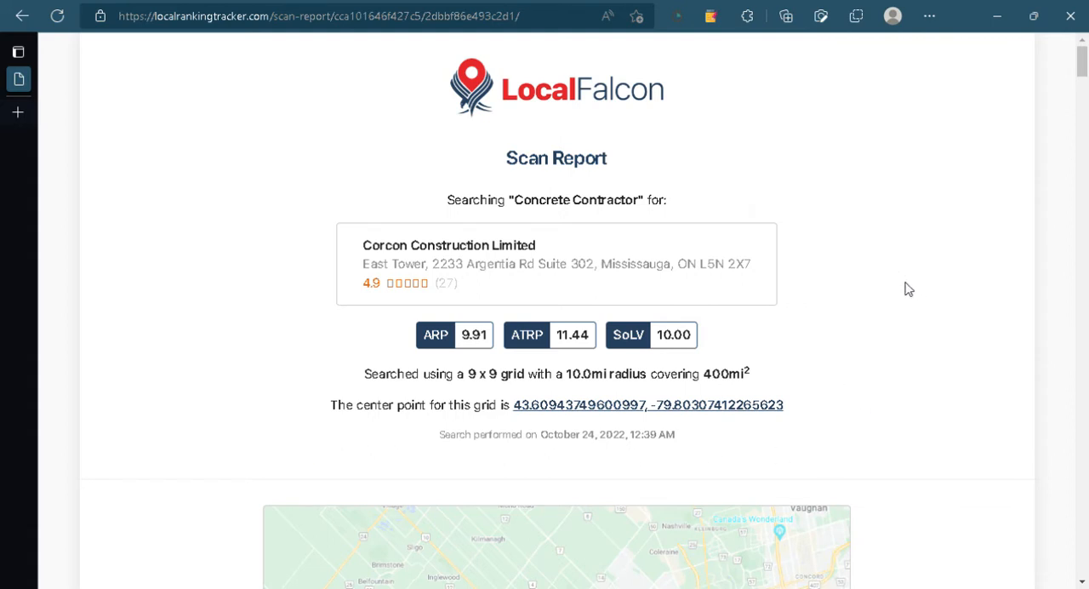
pyautogui.moveTo(926, 321)
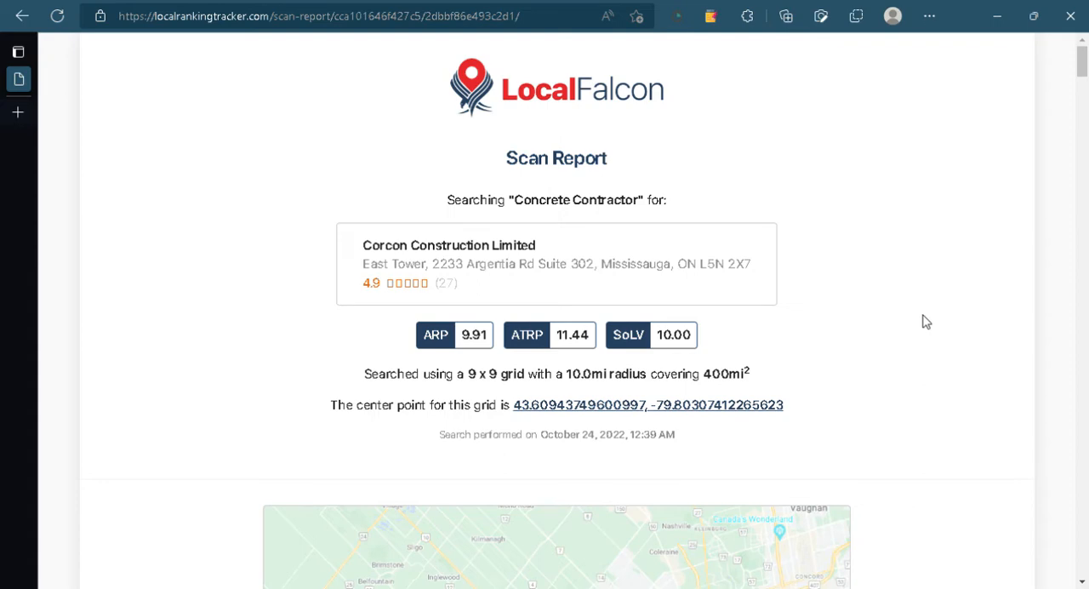
pyautogui.scroll(-3)
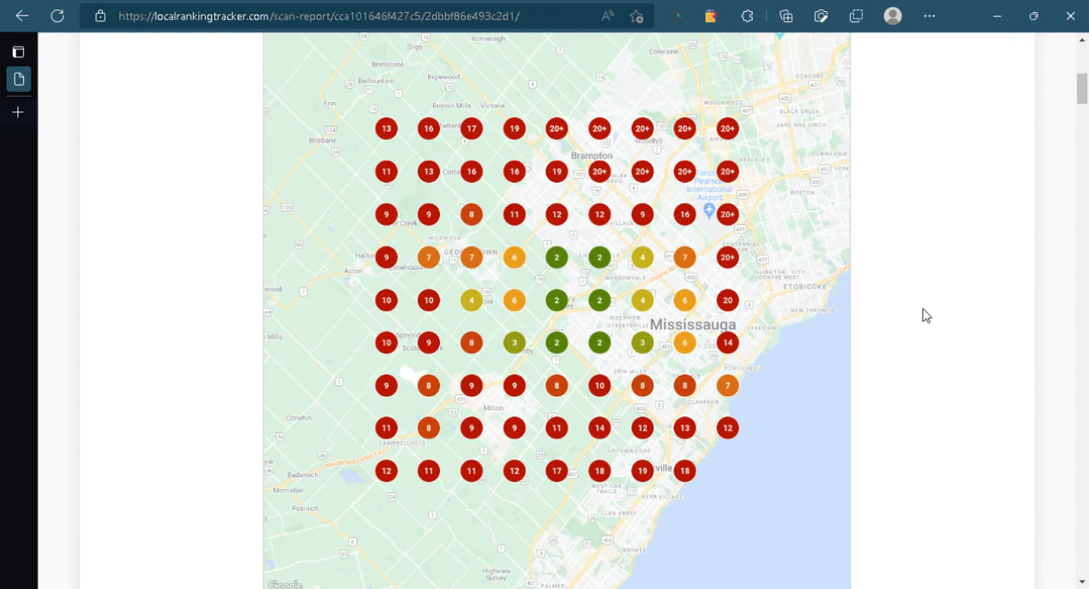
pyautogui.moveTo(926, 245)
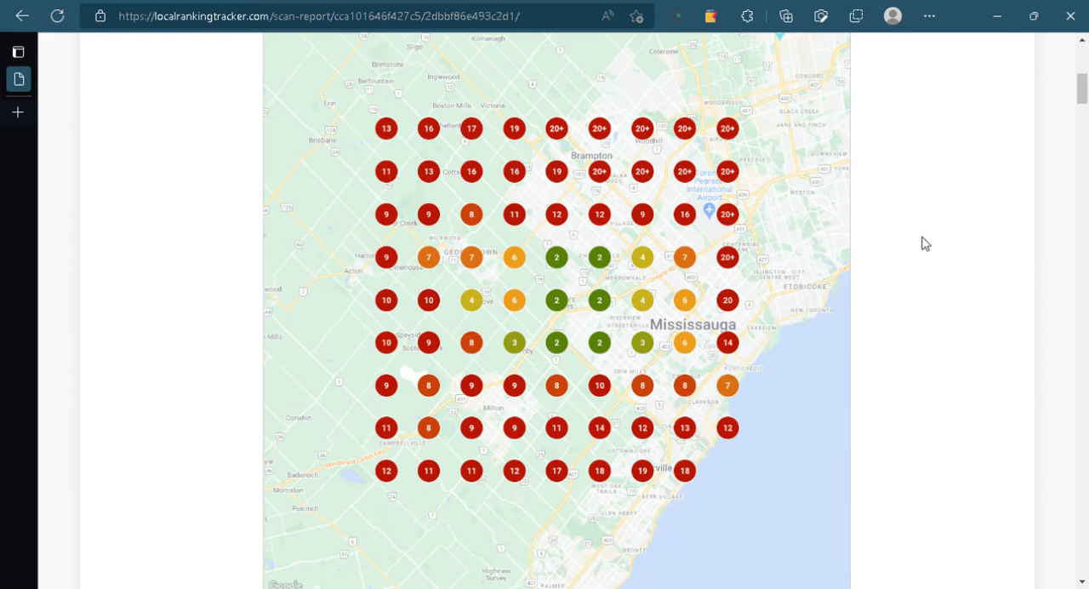
pyautogui.moveTo(825, 235)
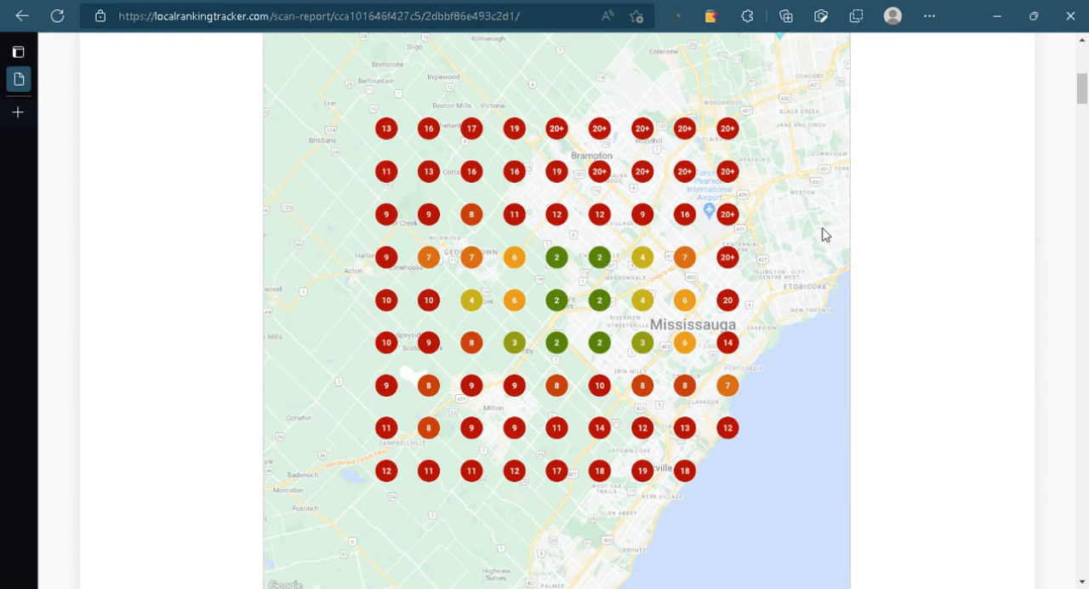
pyautogui.moveTo(599, 250)
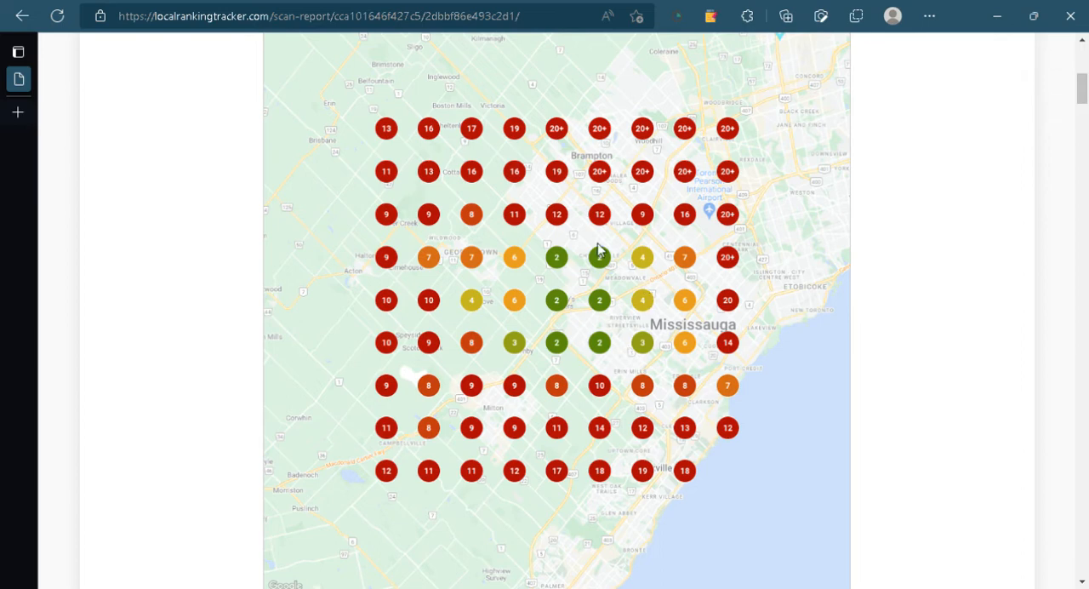
pyautogui.moveTo(587, 337)
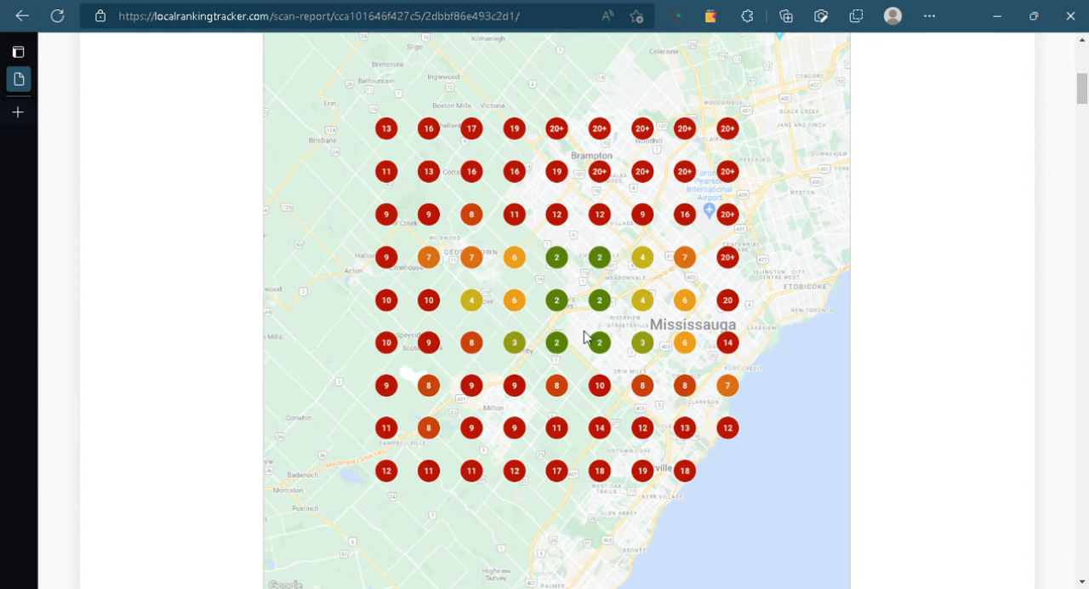
pyautogui.moveTo(405, 347)
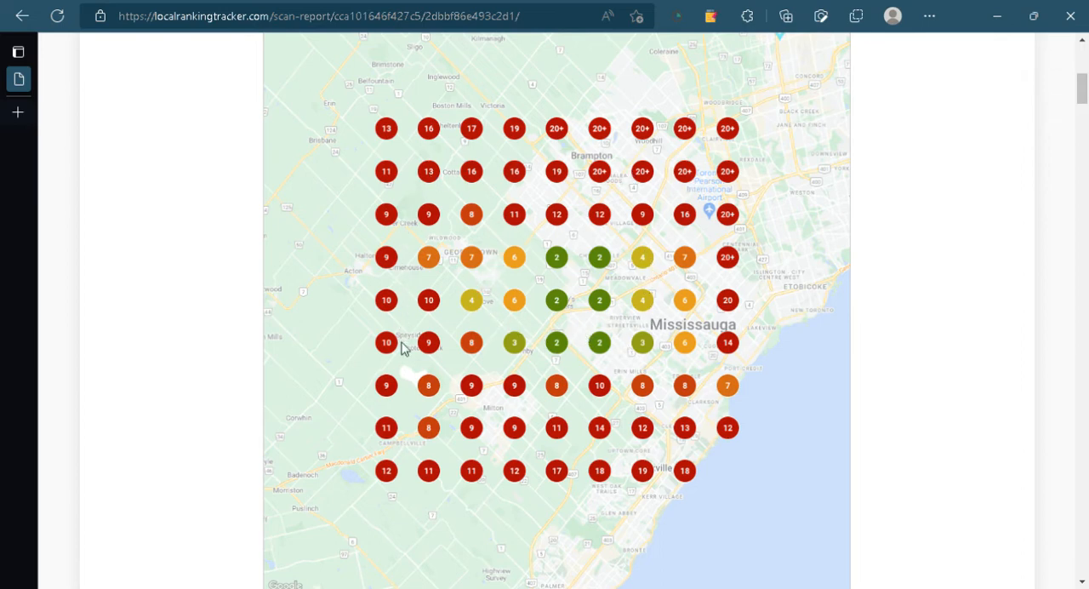
pyautogui.moveTo(925, 303)
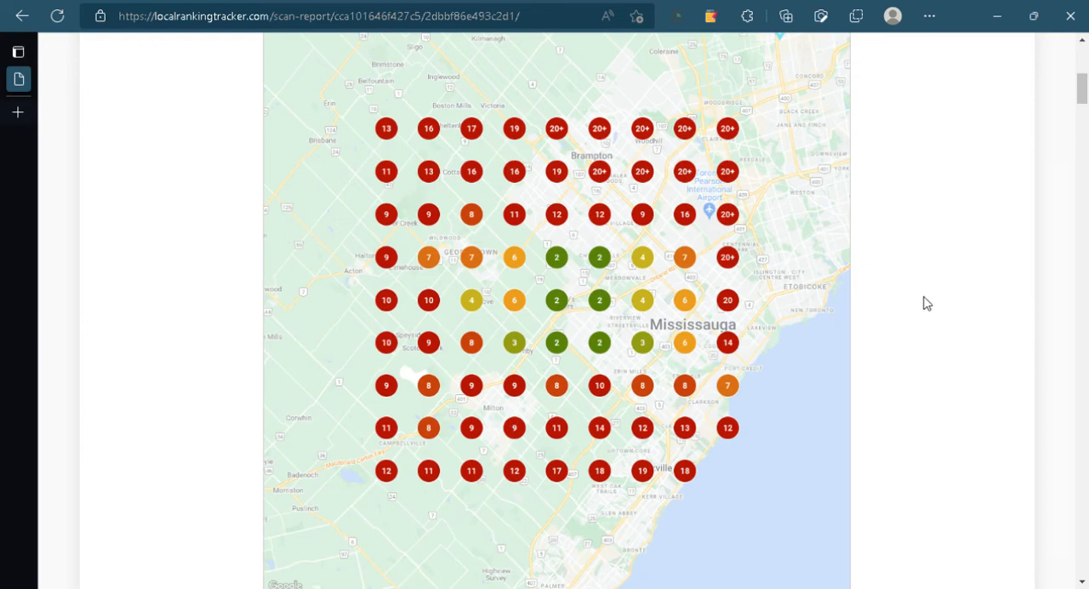
pyautogui.scroll(-3)
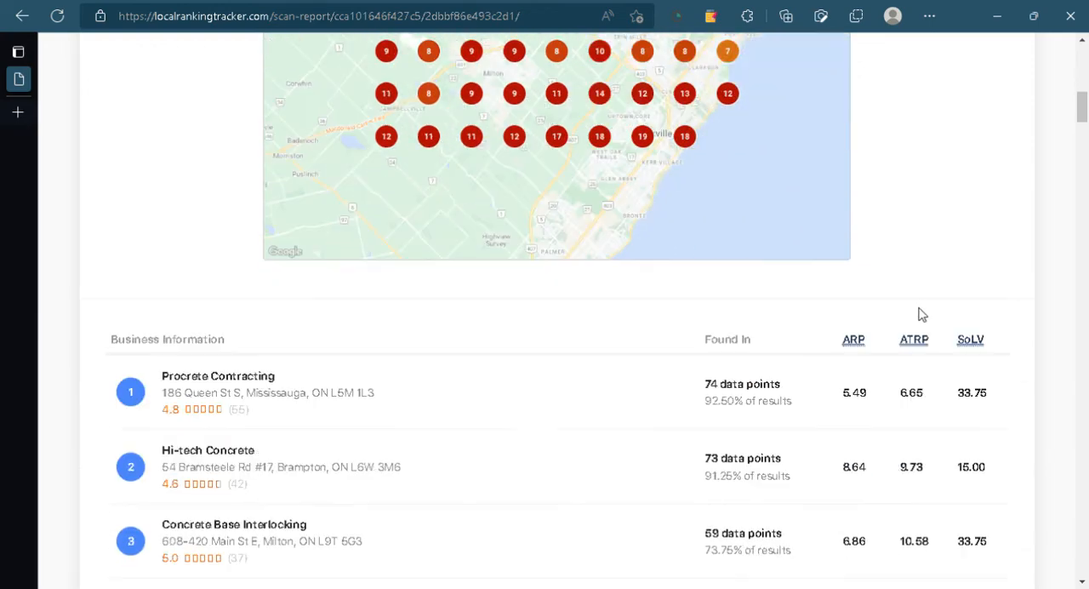
pyautogui.scroll(-3)
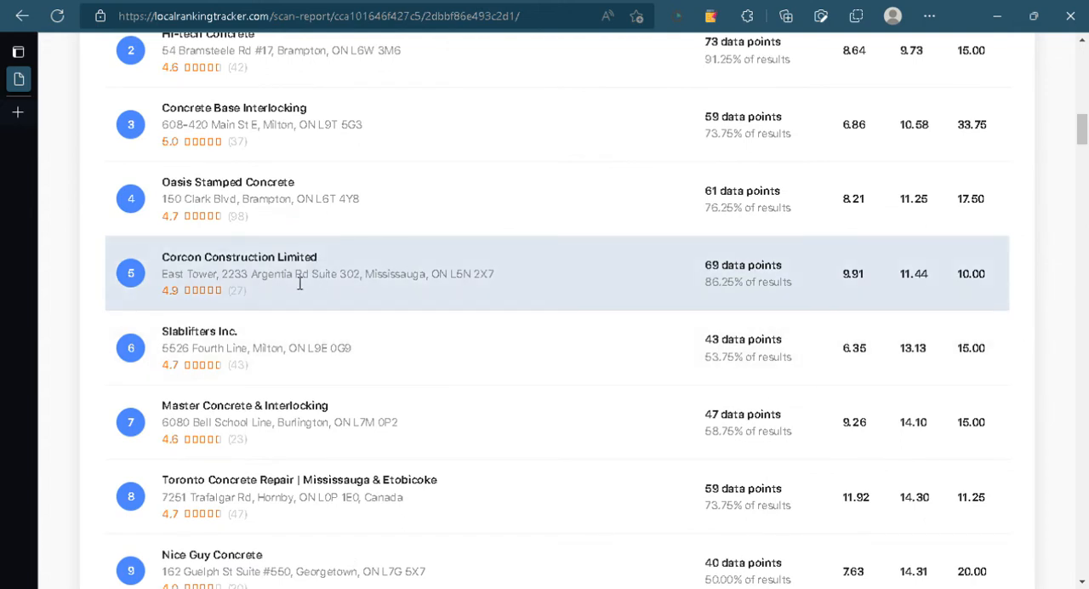
pyautogui.moveTo(151, 284)
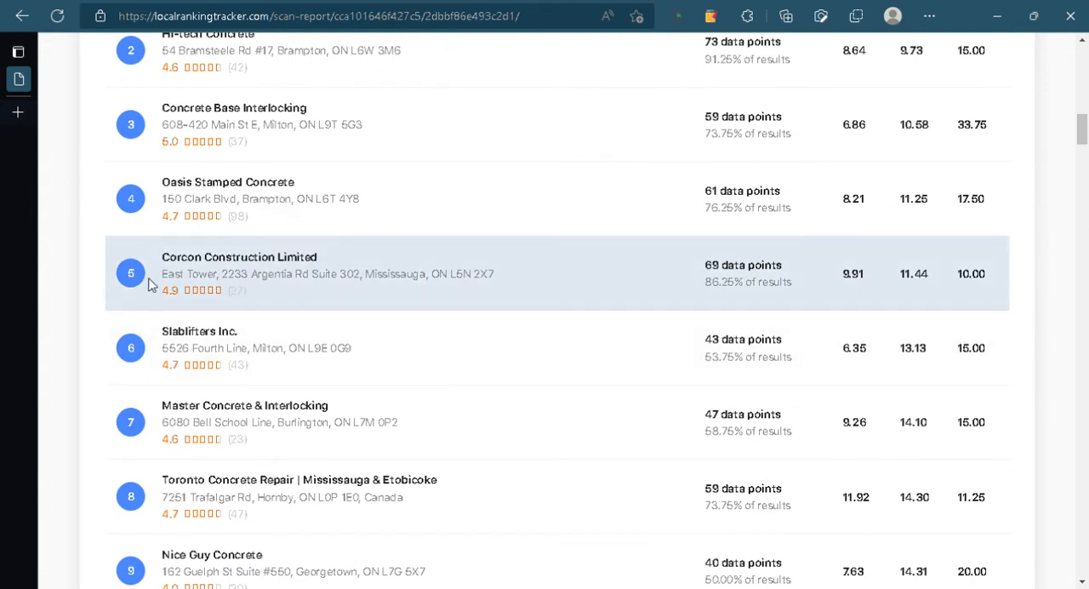
pyautogui.scroll(-3)
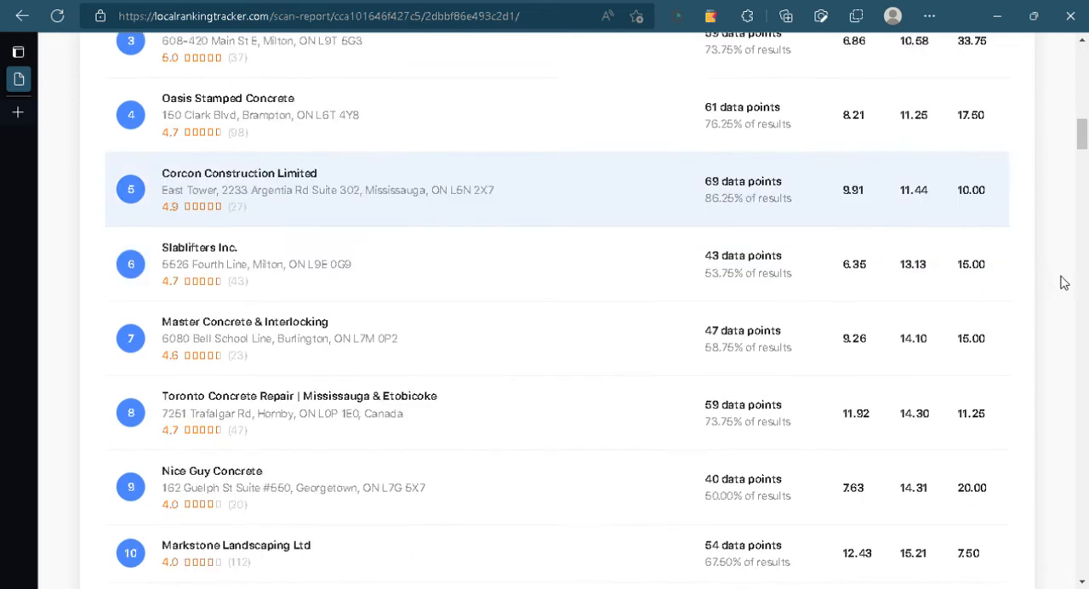
pyautogui.scroll(-3)
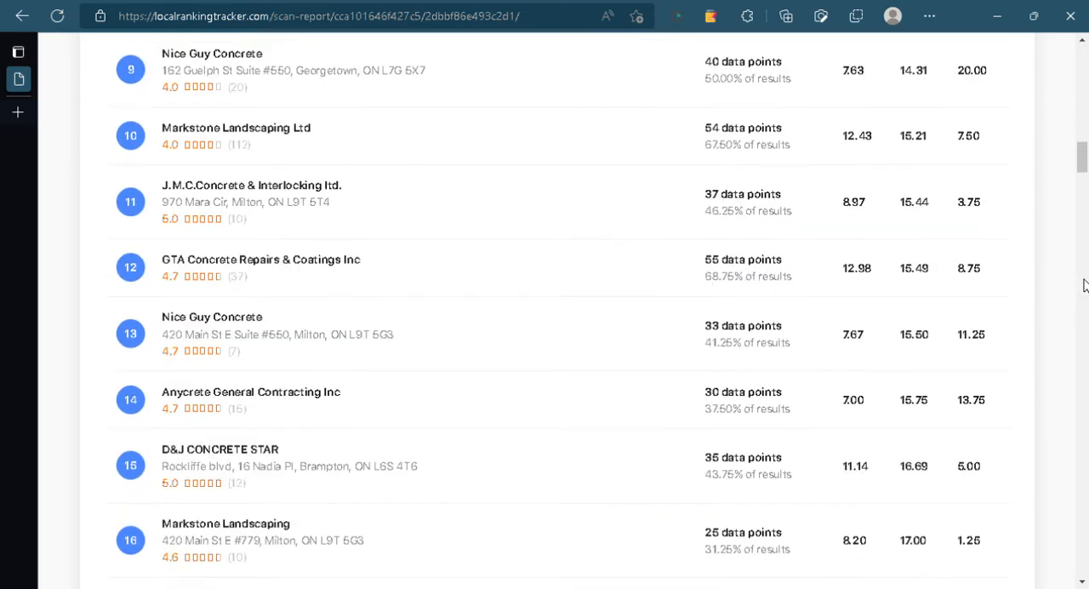
pyautogui.scroll(-3)
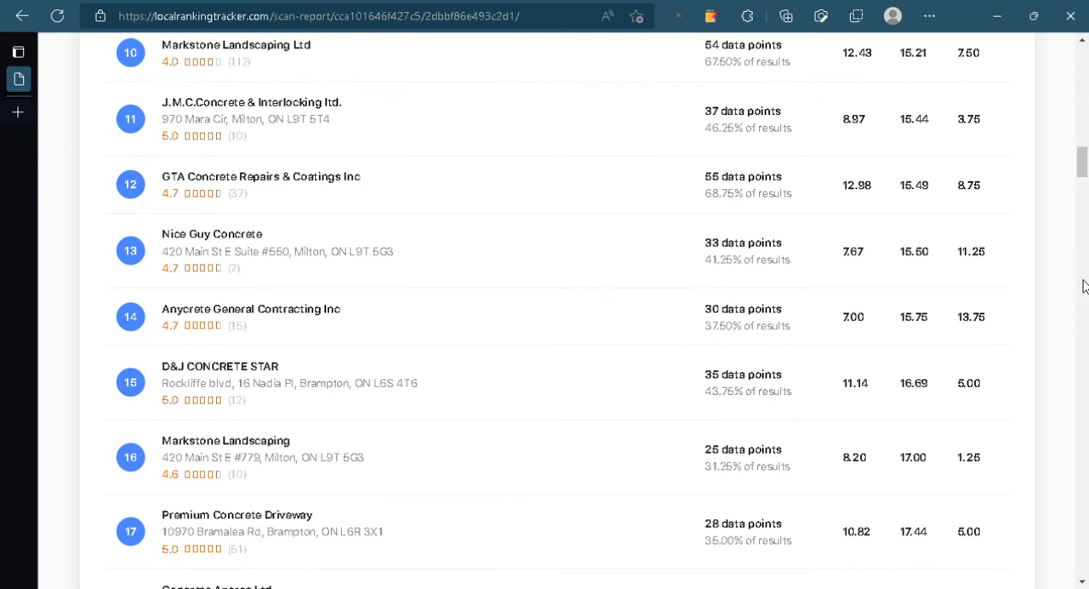
pyautogui.scroll(3)
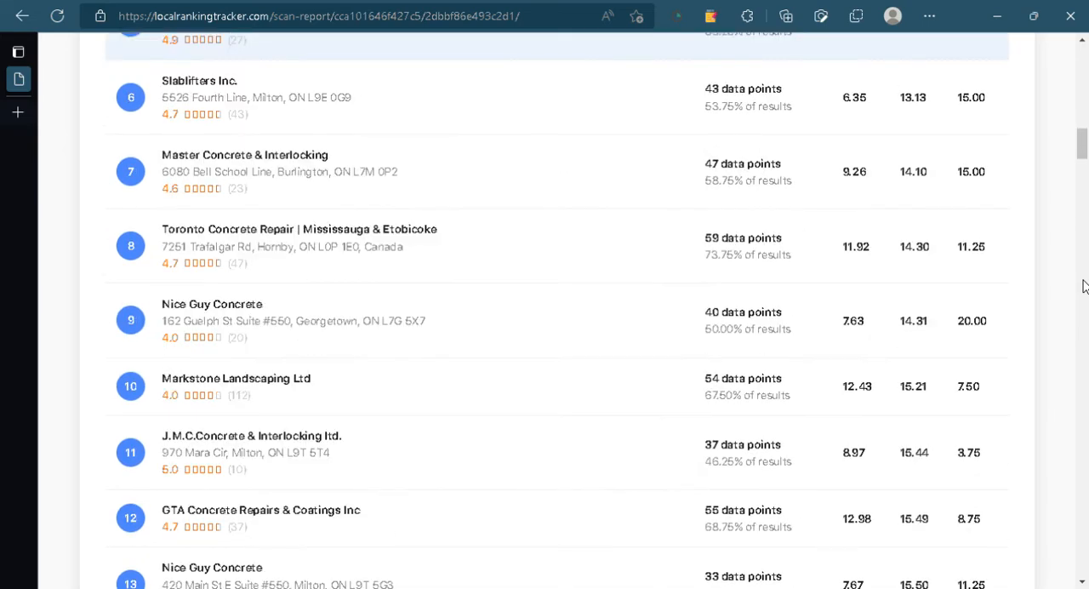
pyautogui.scroll(3)
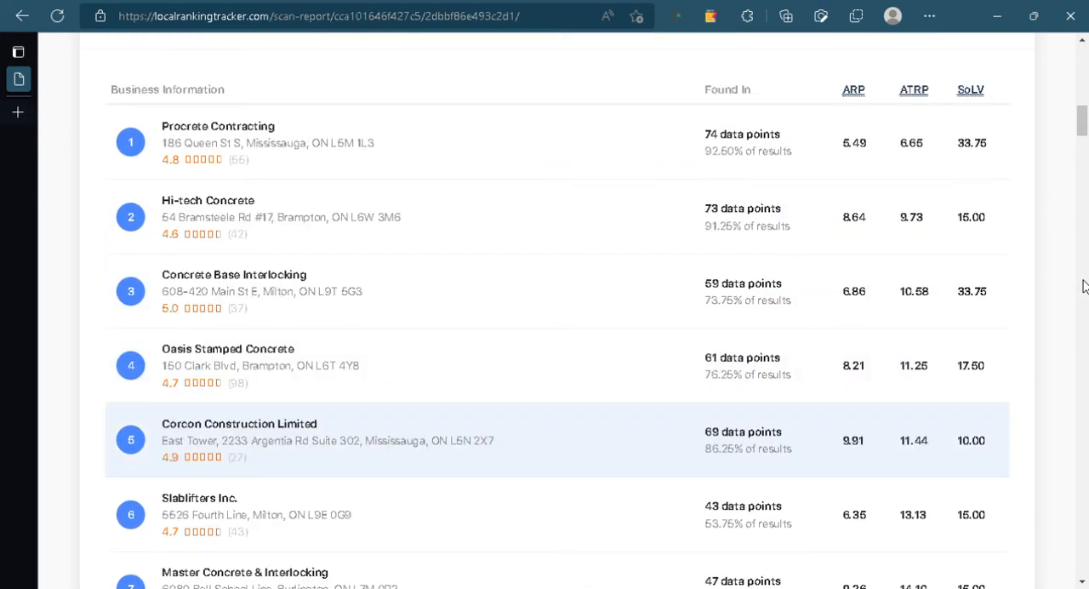
pyautogui.scroll(3)
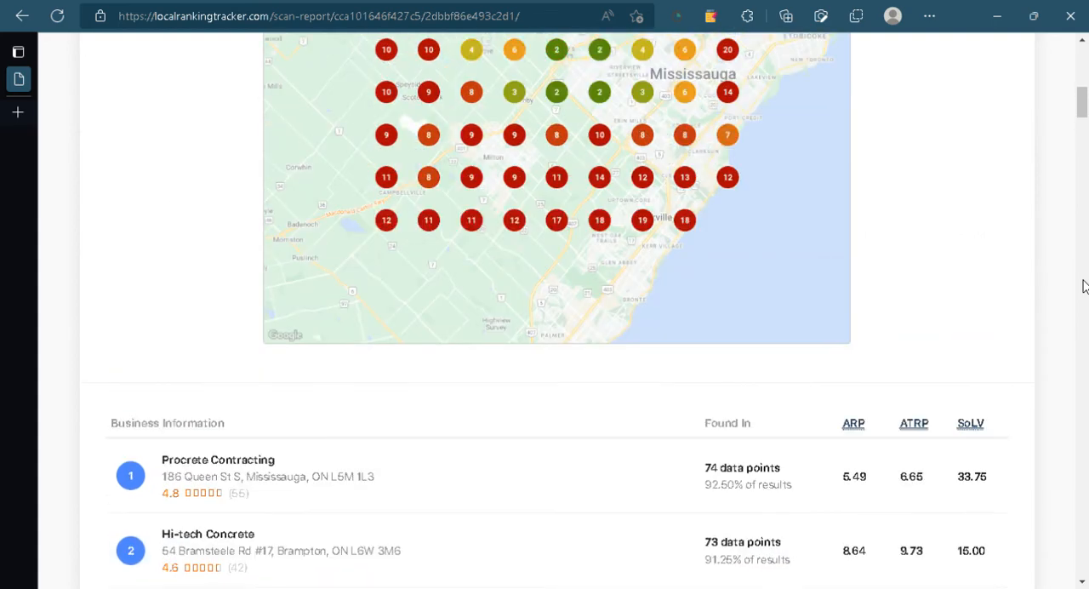
pyautogui.scroll(3)
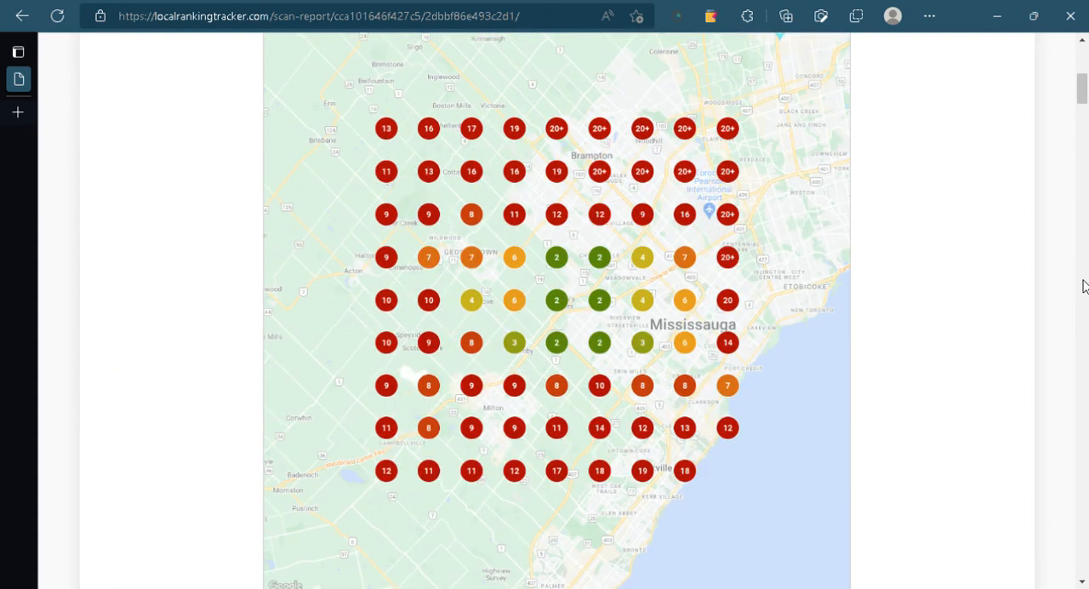
pyautogui.moveTo(1011, 62)
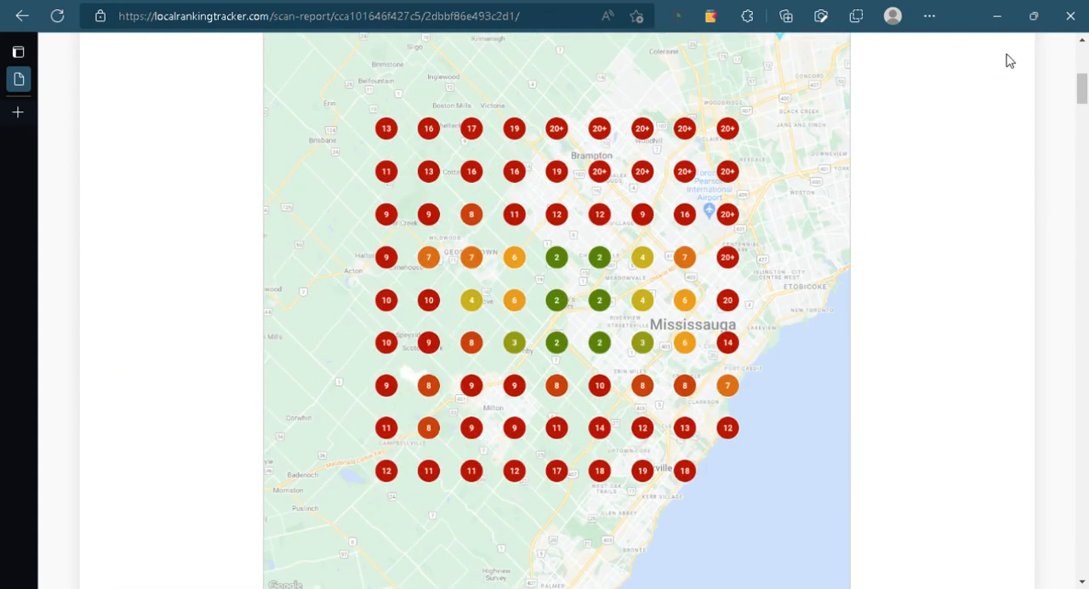